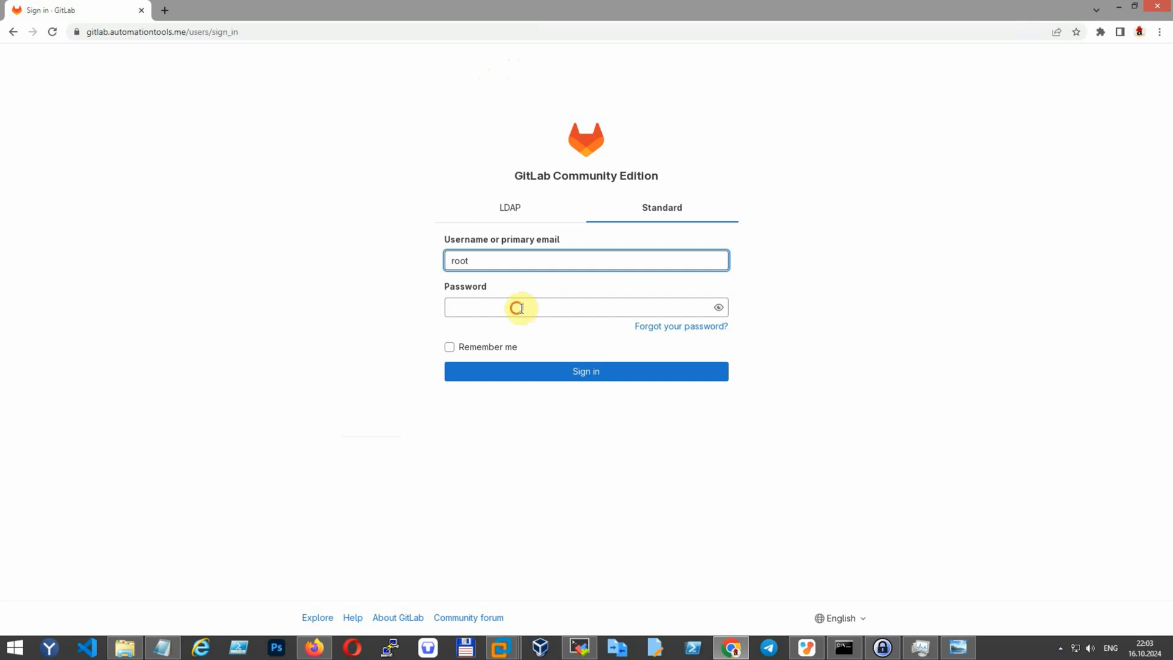
click(586, 371)
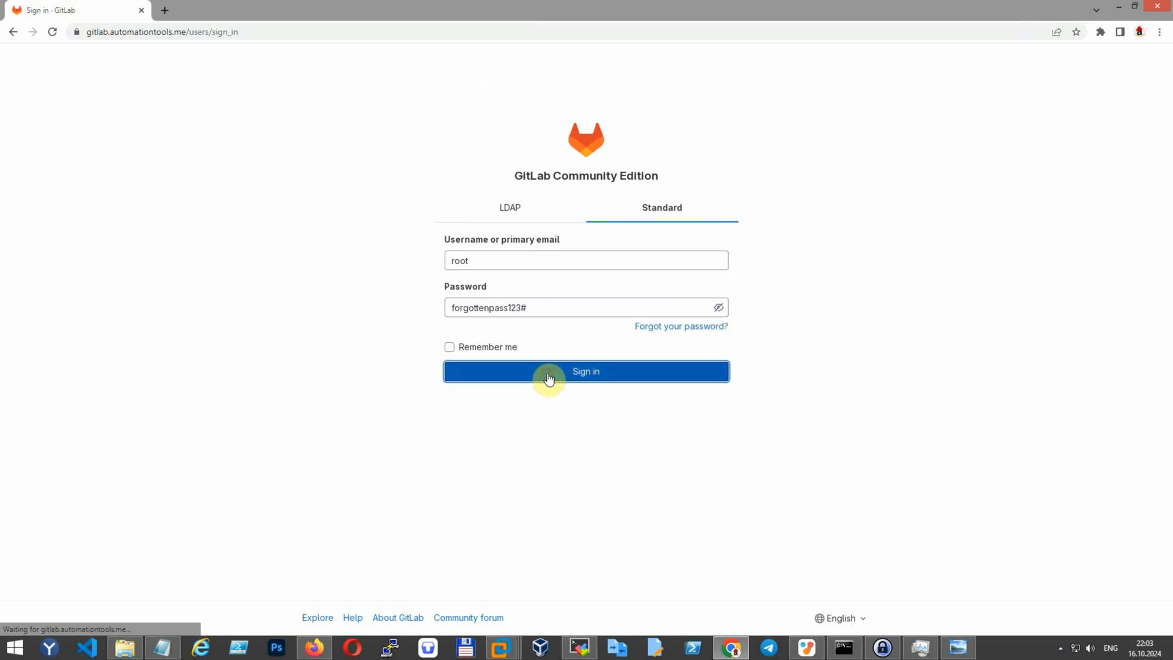
click(586, 371)
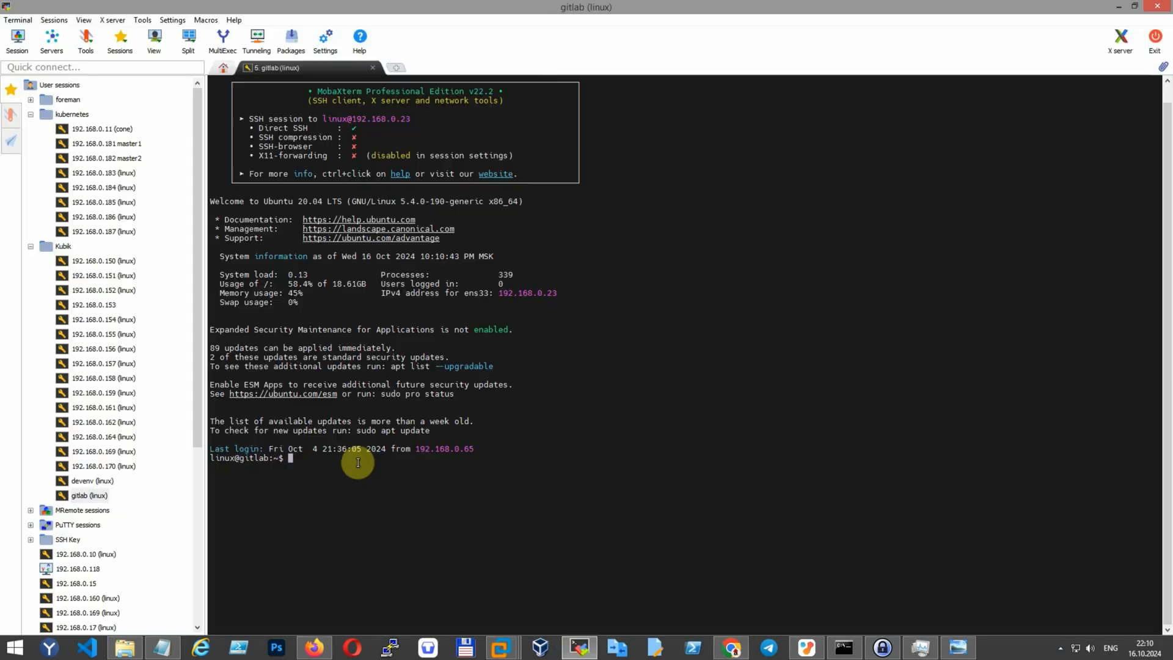
Launch the GitLab Rails console with sudo gitlab-rails console.
text(sudo gitlab-rails)
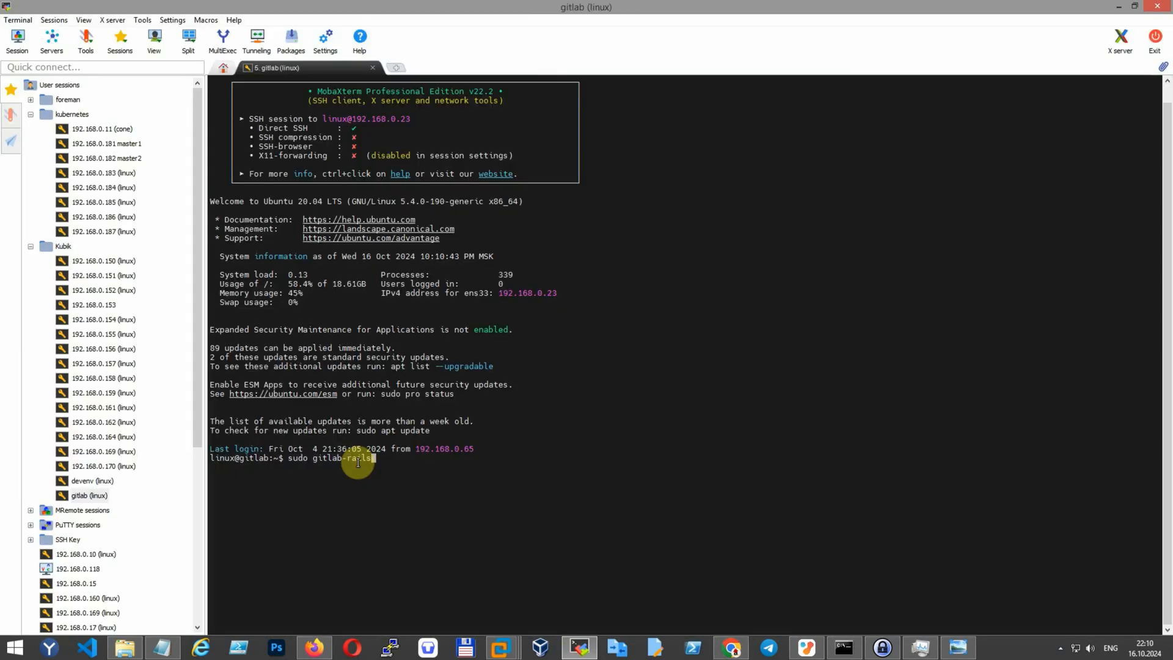
text(console)
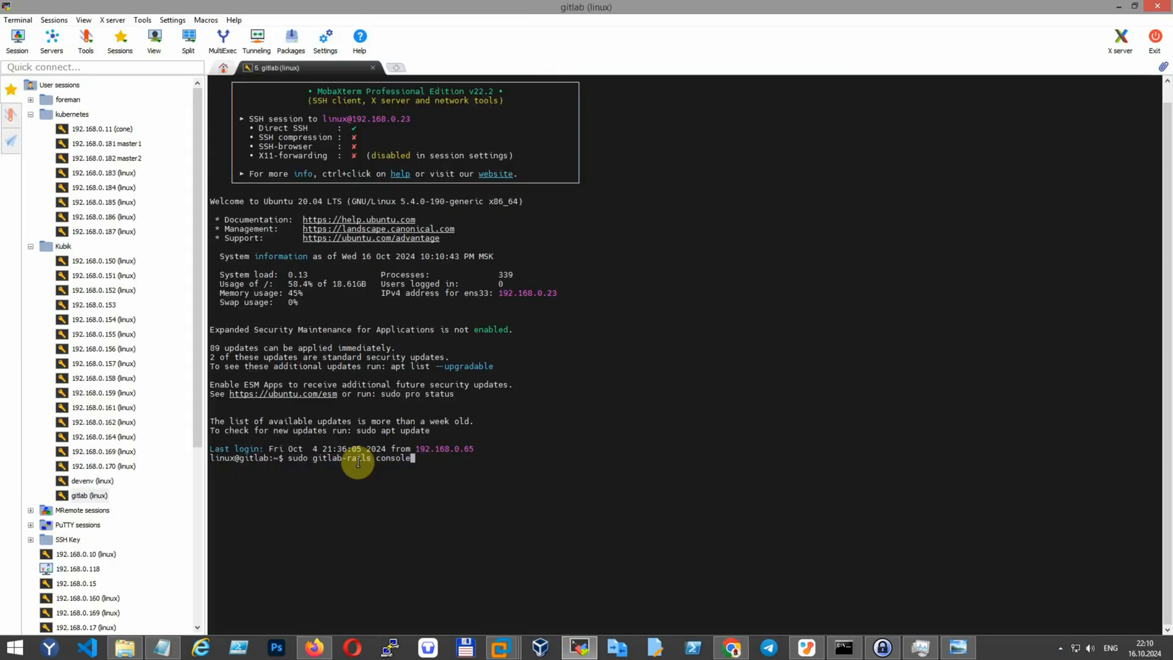
key(Return)
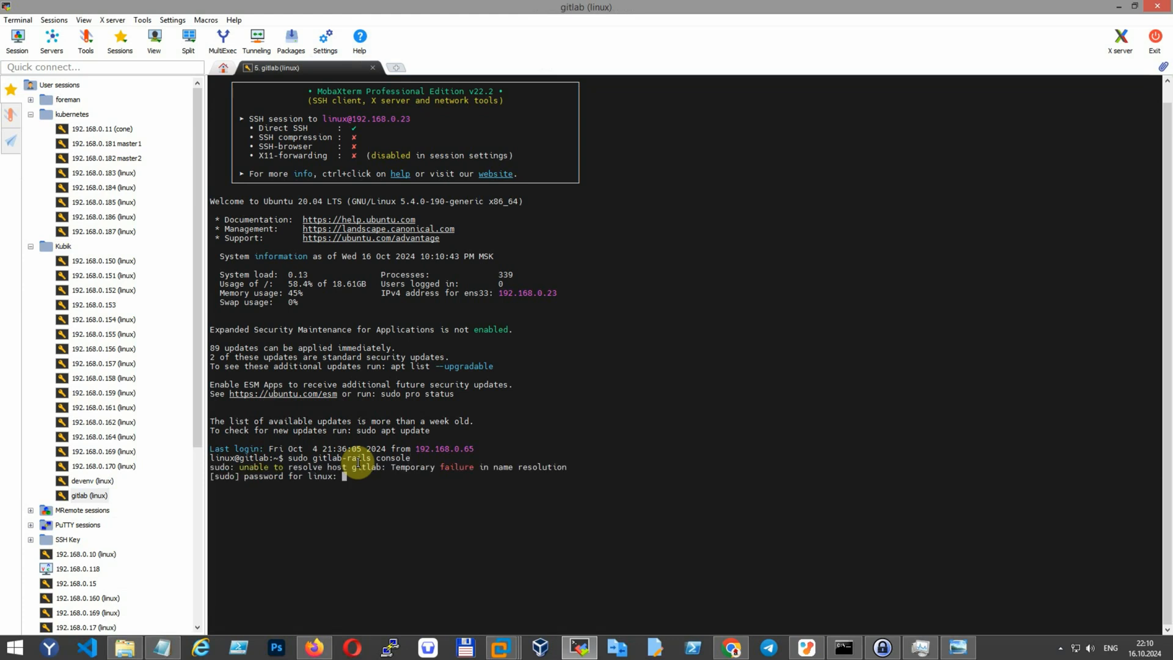
key(Return)
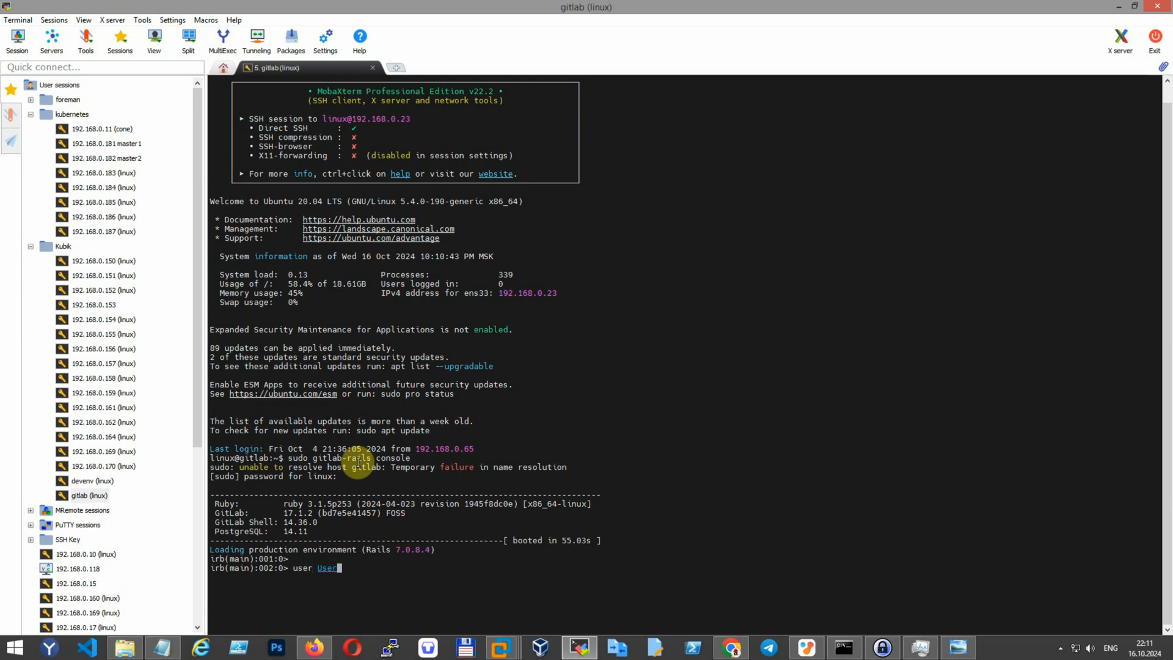
Find the root user, set password and confirmation, save with user.save!, and exit.
text(.find_by(username: 'root)
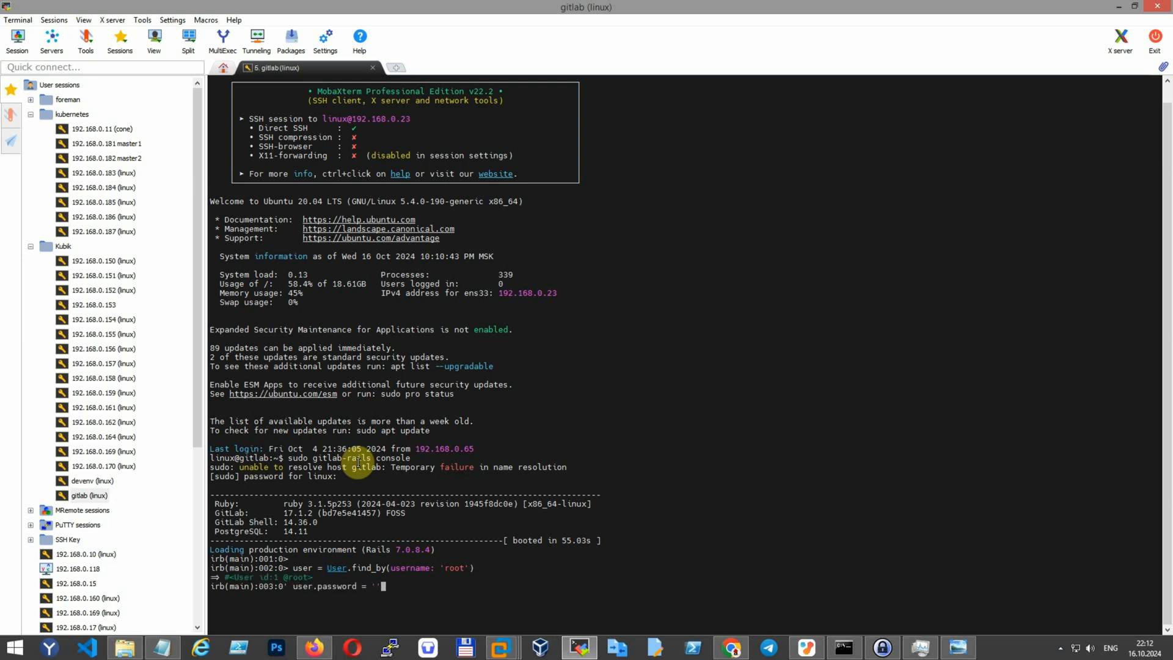
mouse_move(586, 588)
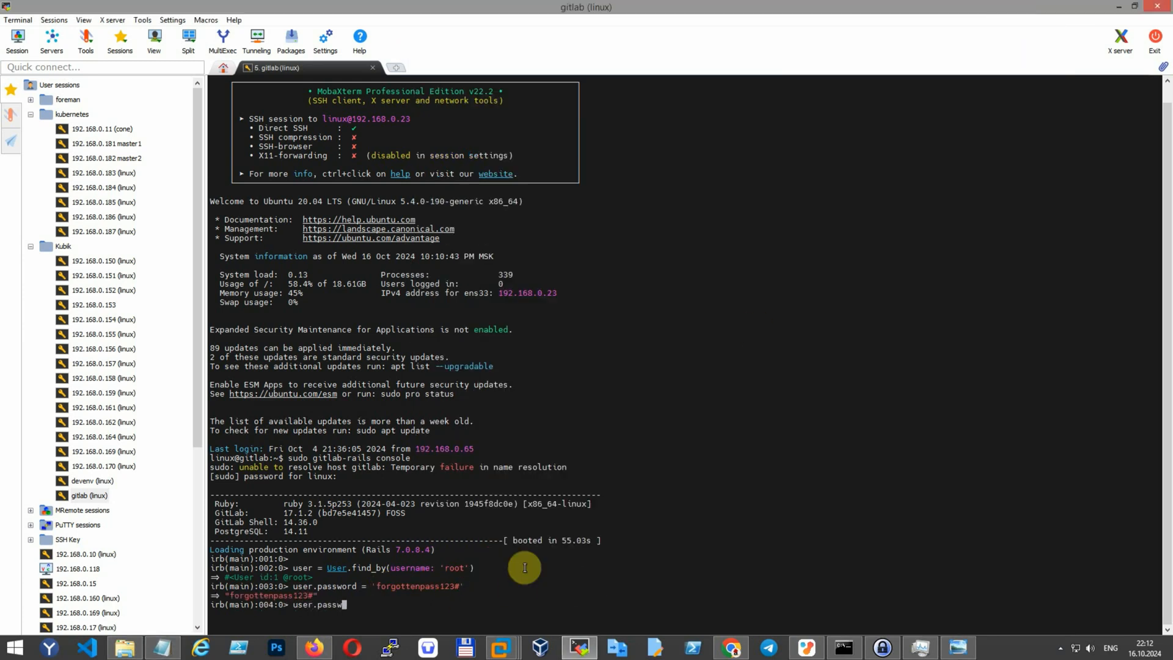
text(user.password_confirmation = '')
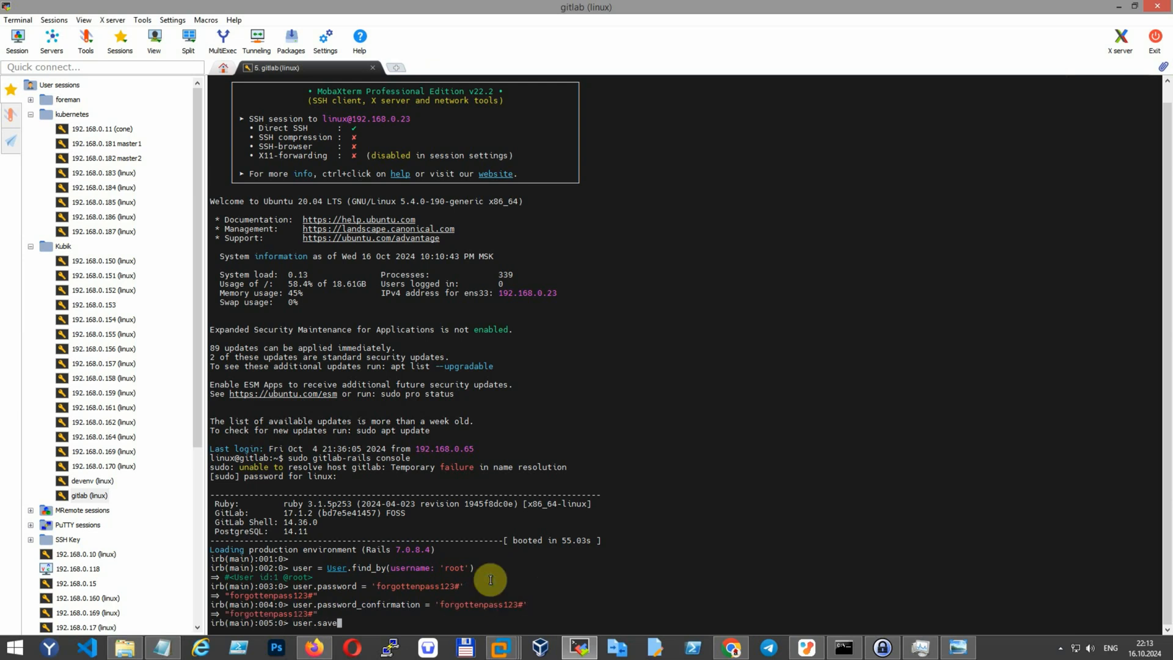
key(Return)
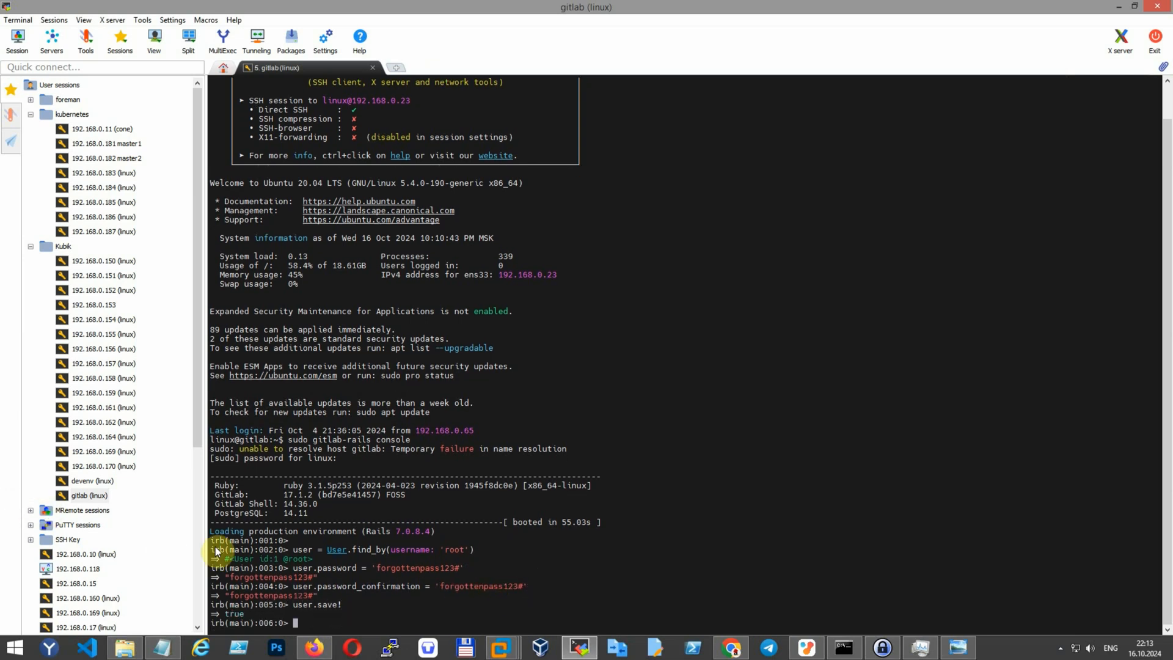
text(exit)
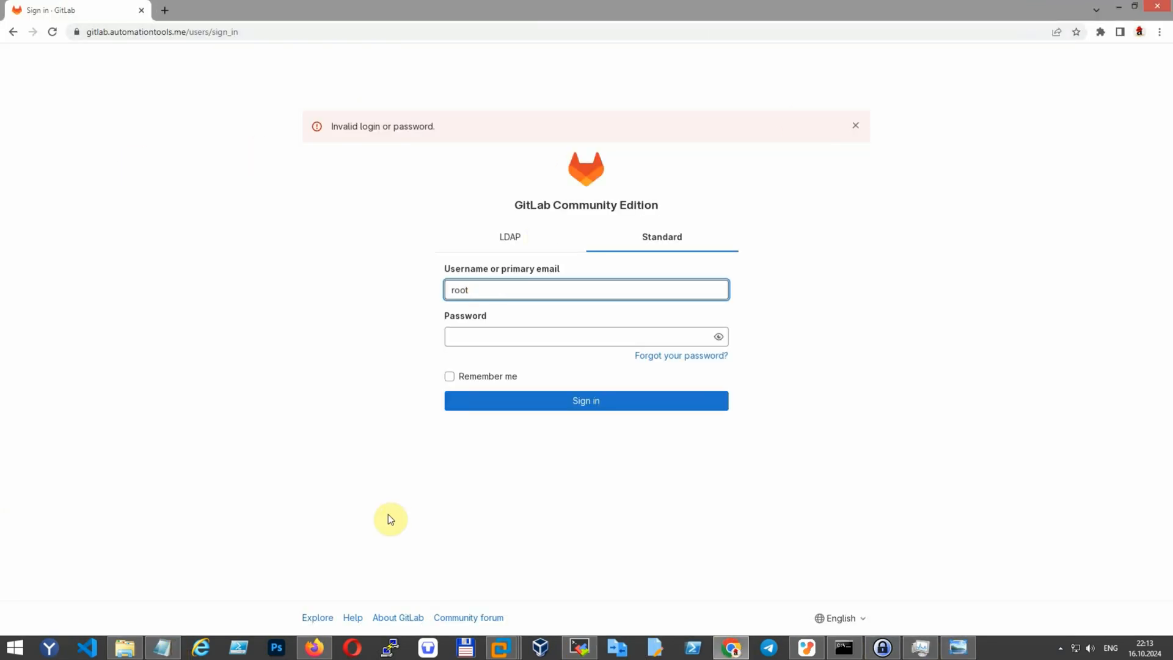
Sign in as root with the reset password, then select 'root' in the Notepad notes.
click(586, 336)
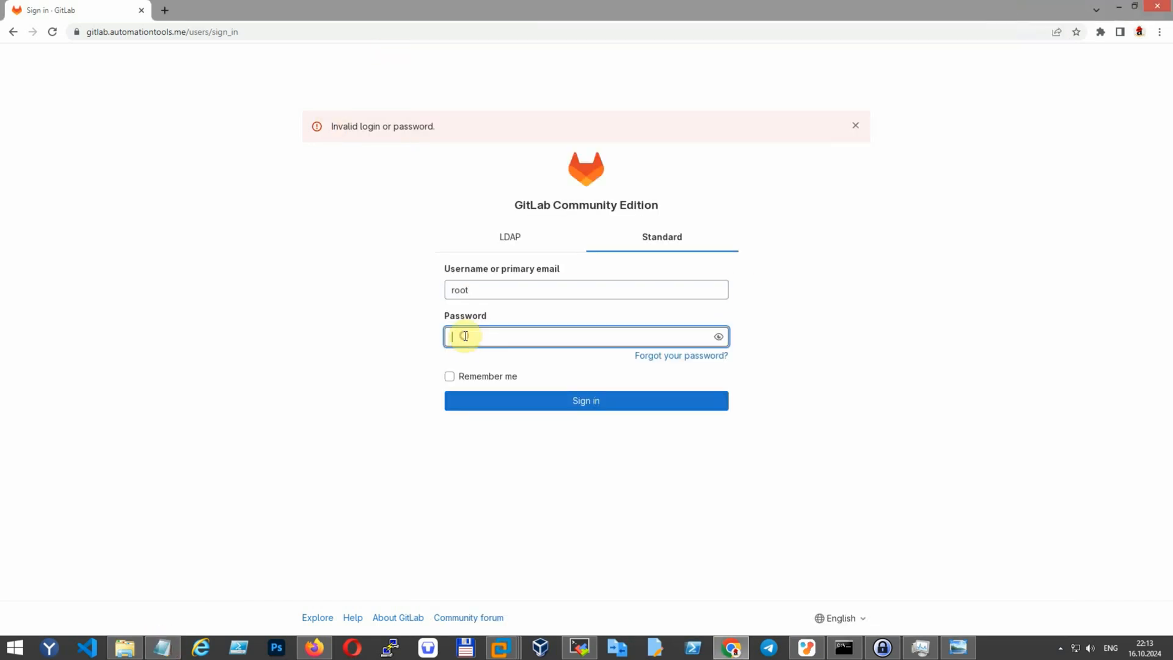
click(586, 400)
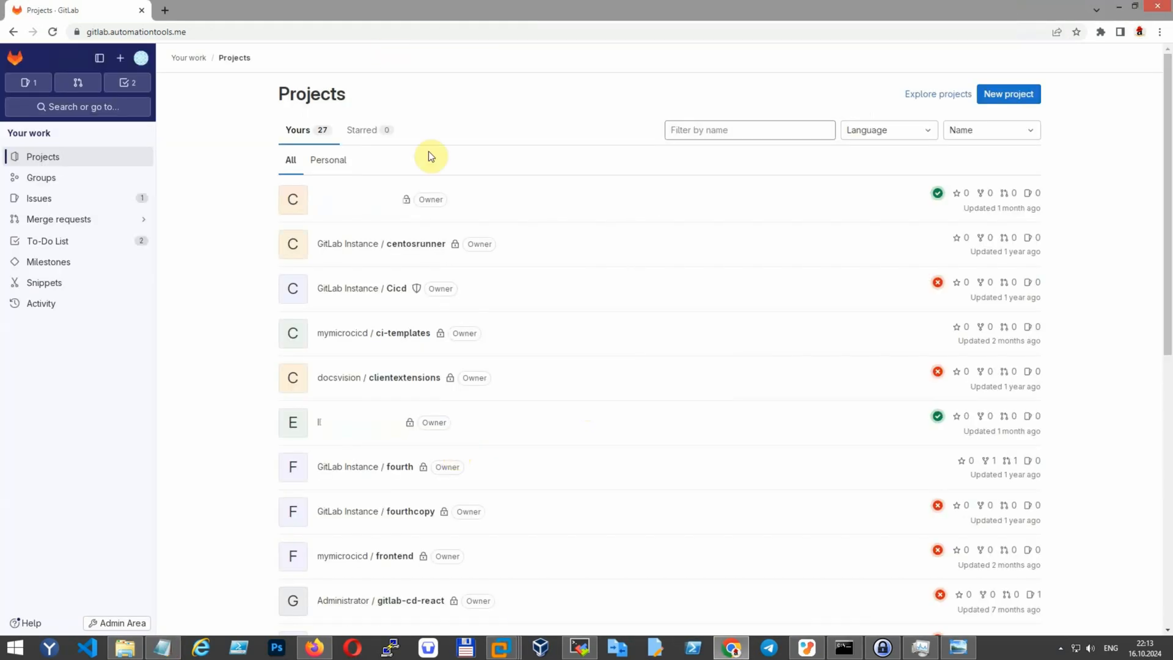
mouse_move(653, 68)
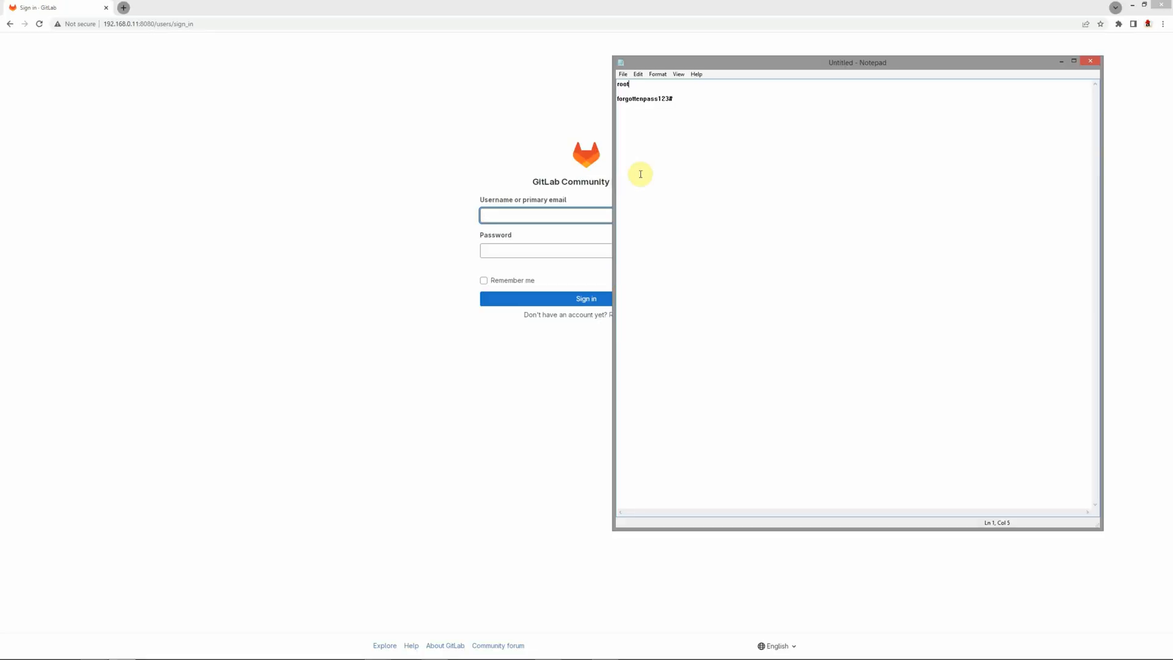
double_click(646, 98)
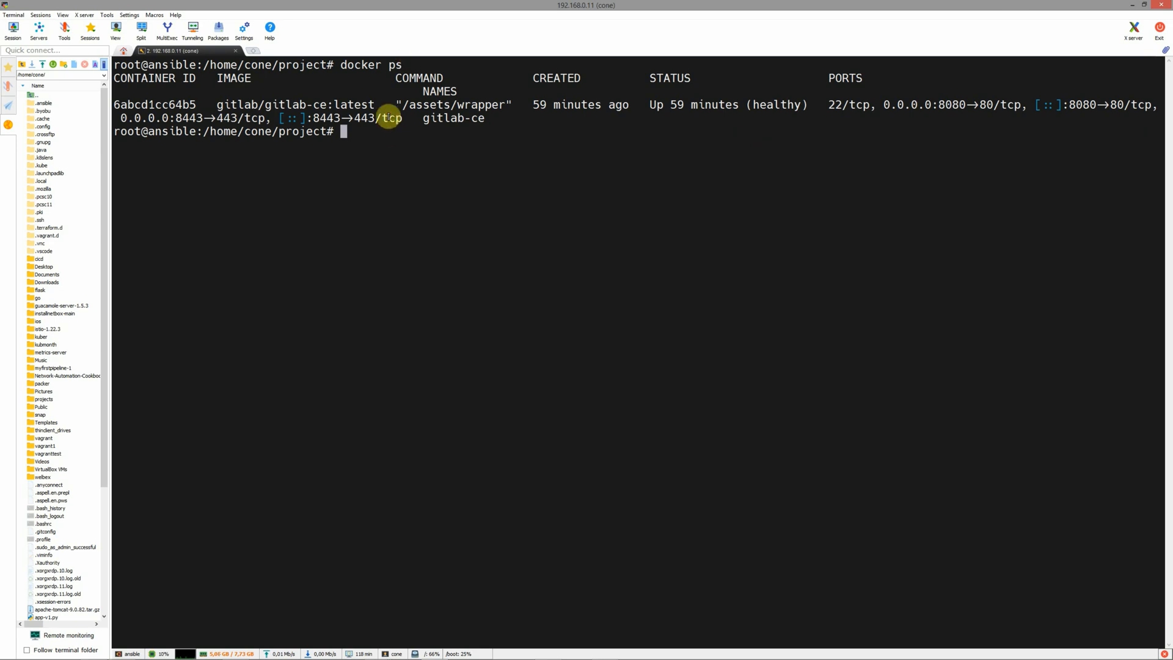
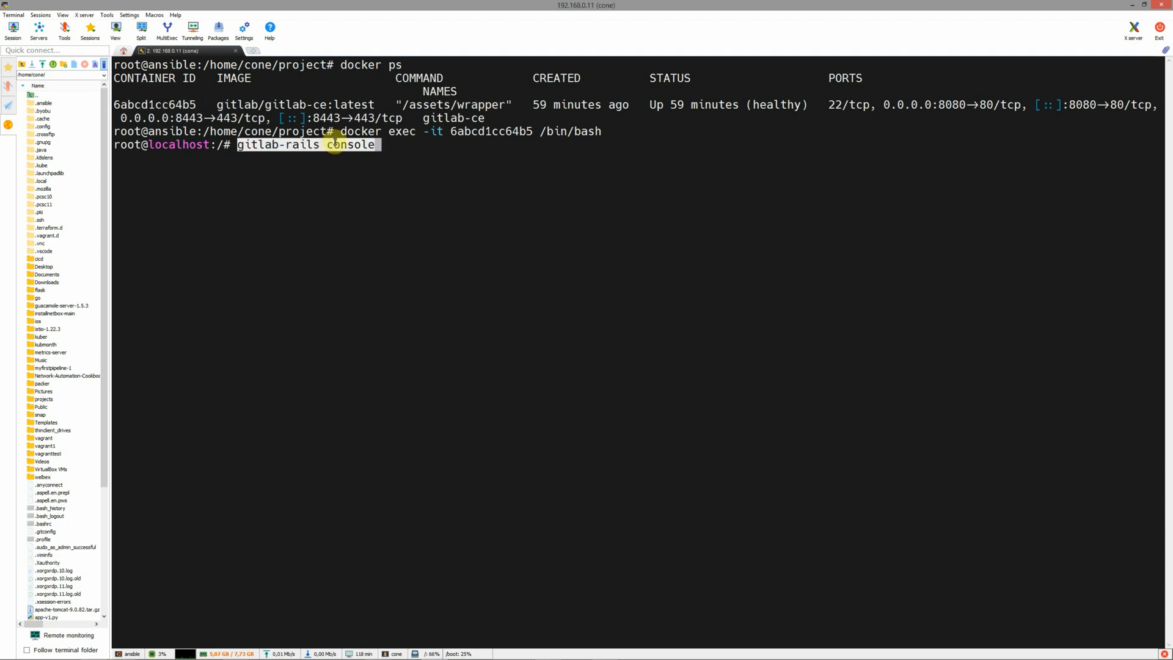
Open a bash shell in container 6abcd1cc64b5 and start the Rails console.
key(Return)
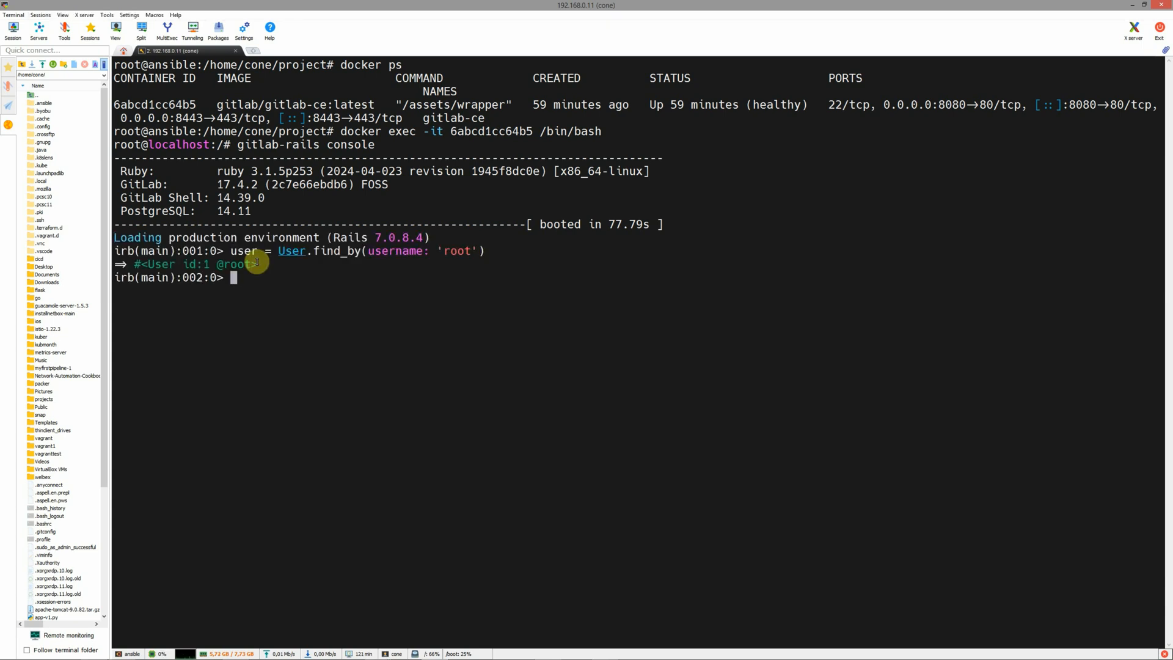
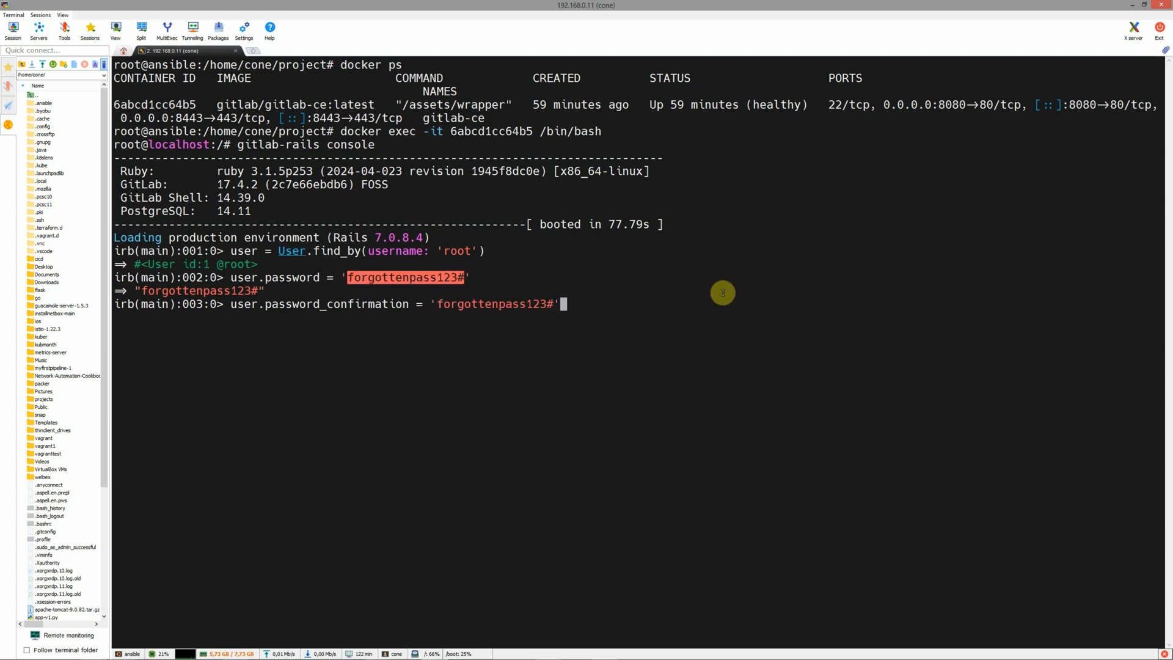
key(Return)
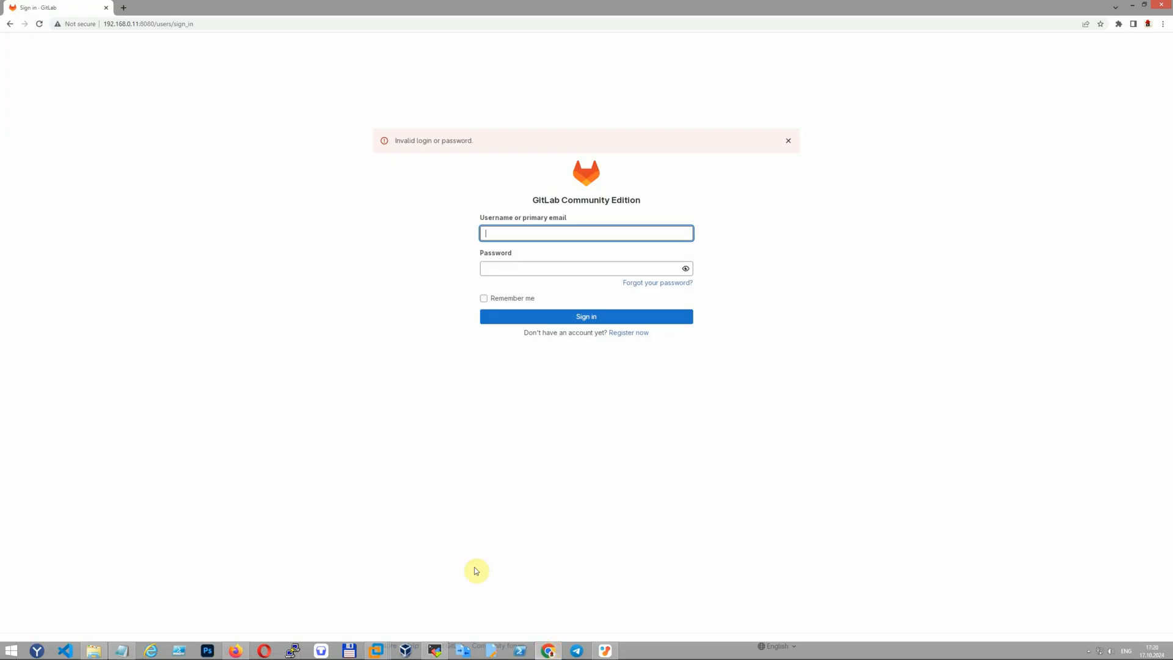
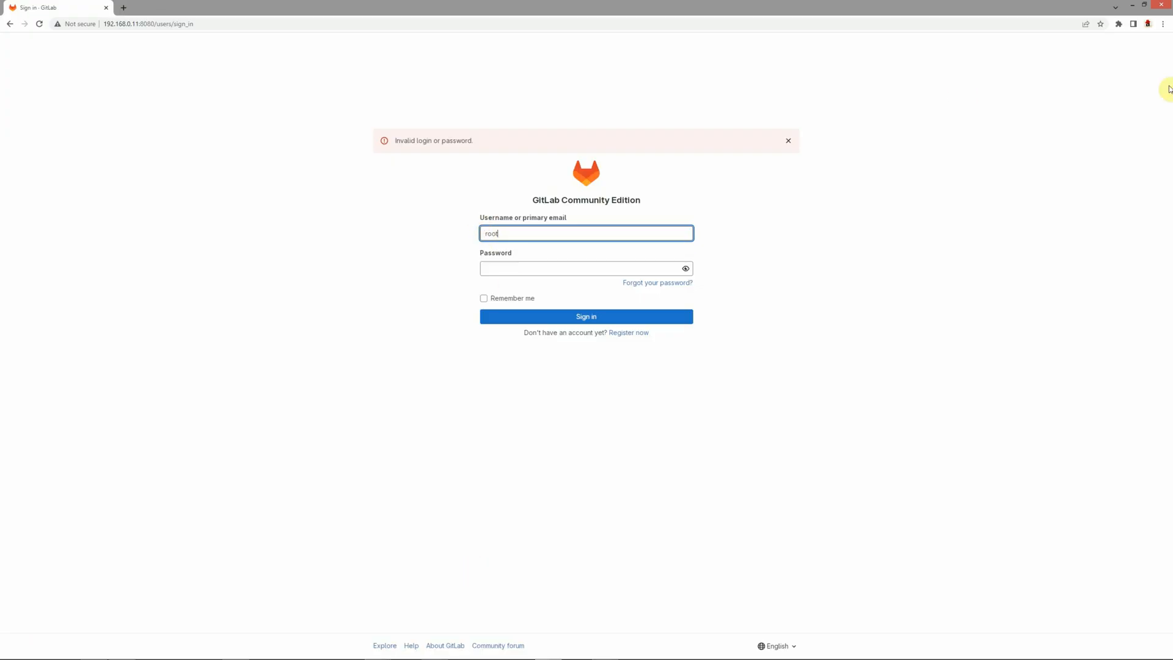
click(684, 268)
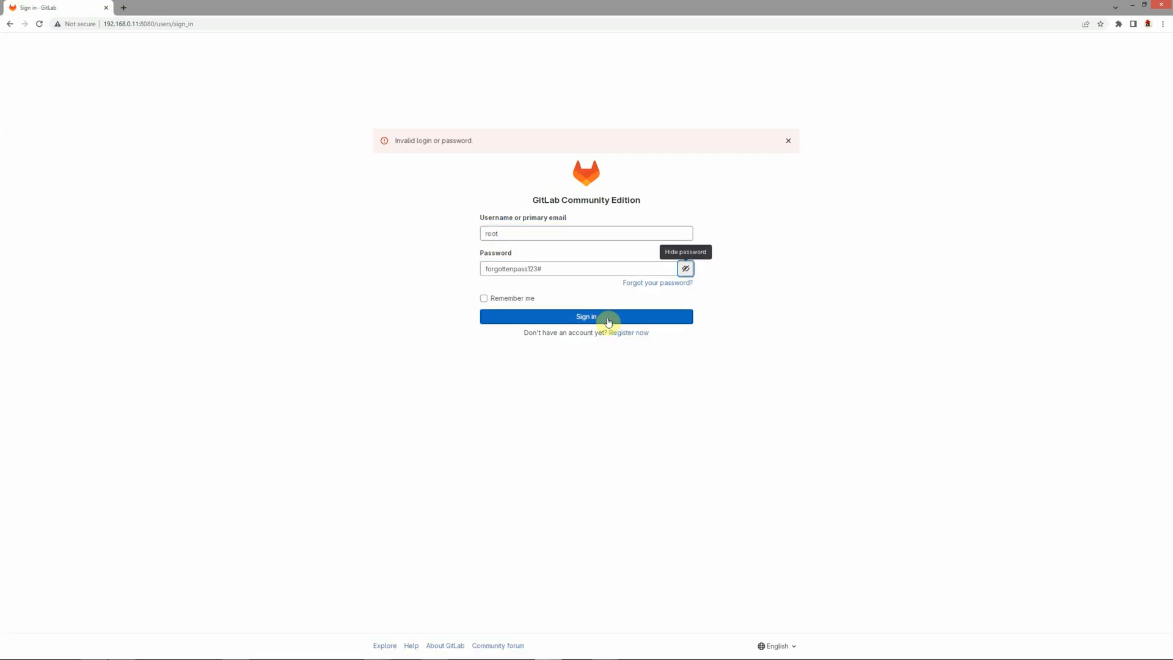
click(585, 317)
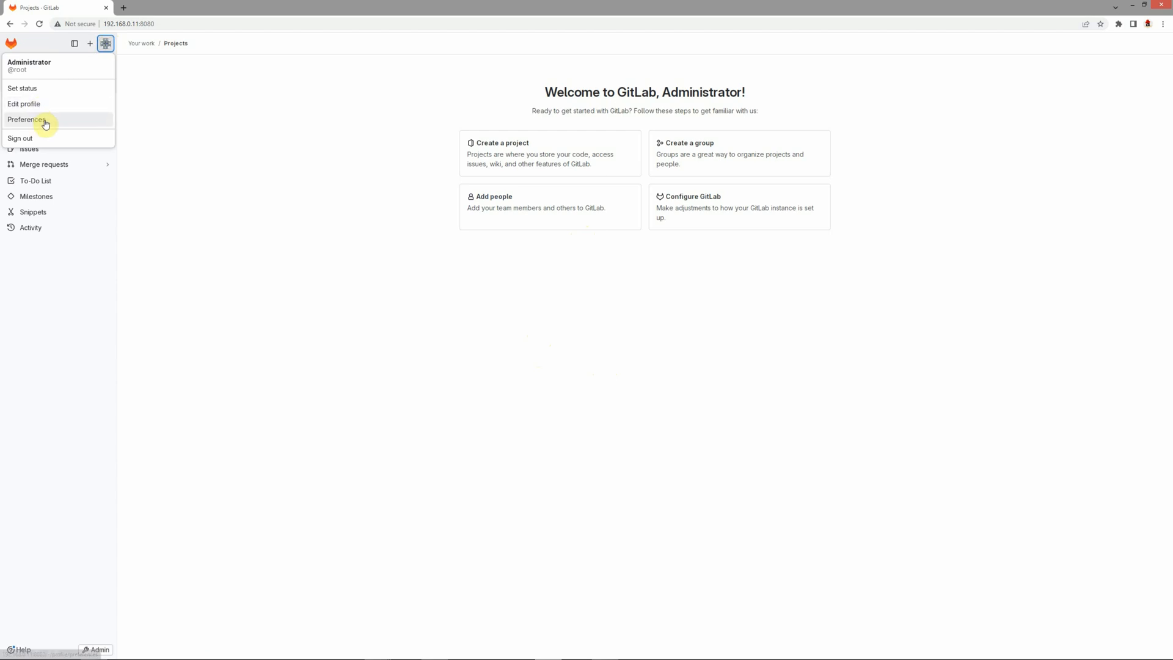
Change the Administrator password under Preferences > Password and save it.
click(26, 120)
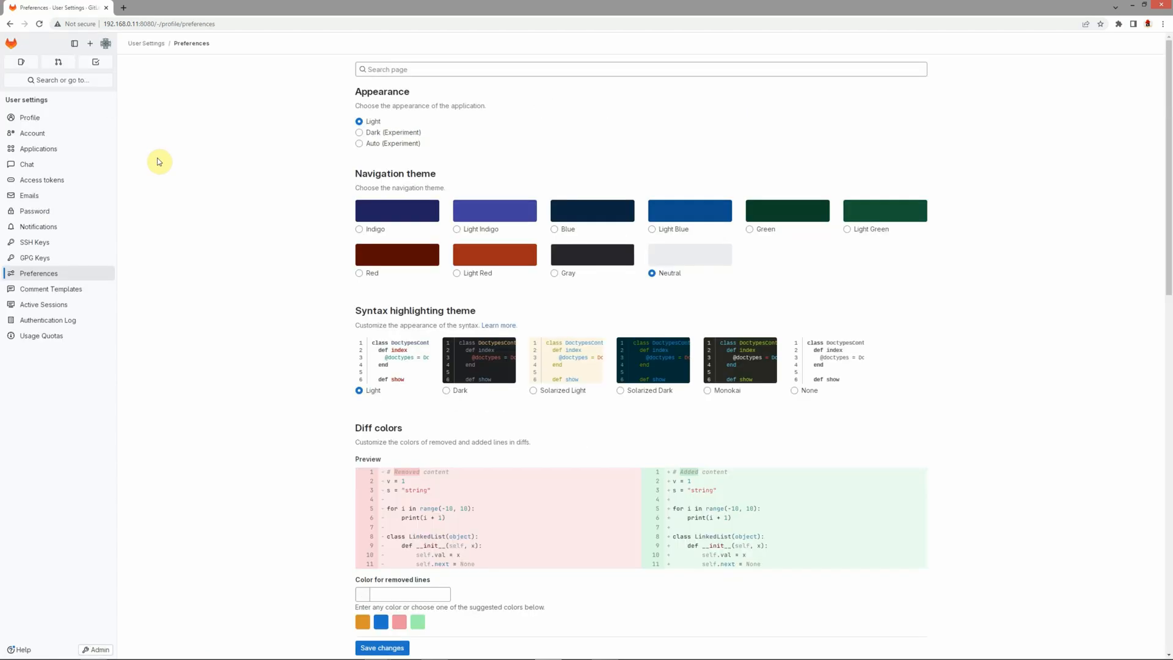
click(35, 211)
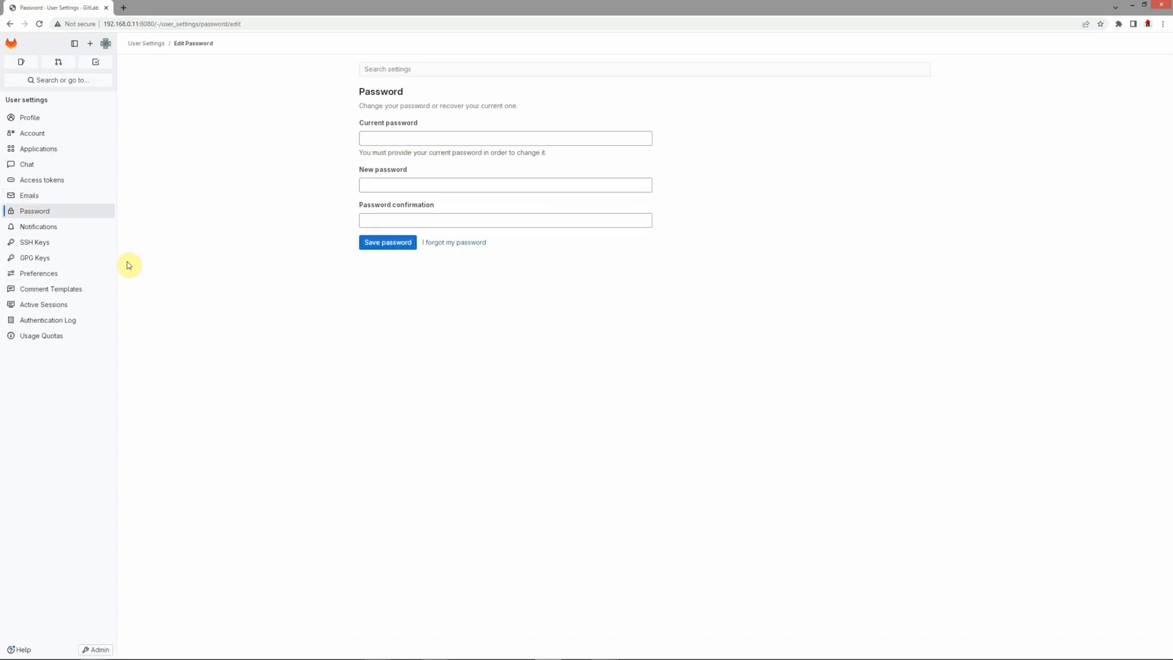
click(387, 242)
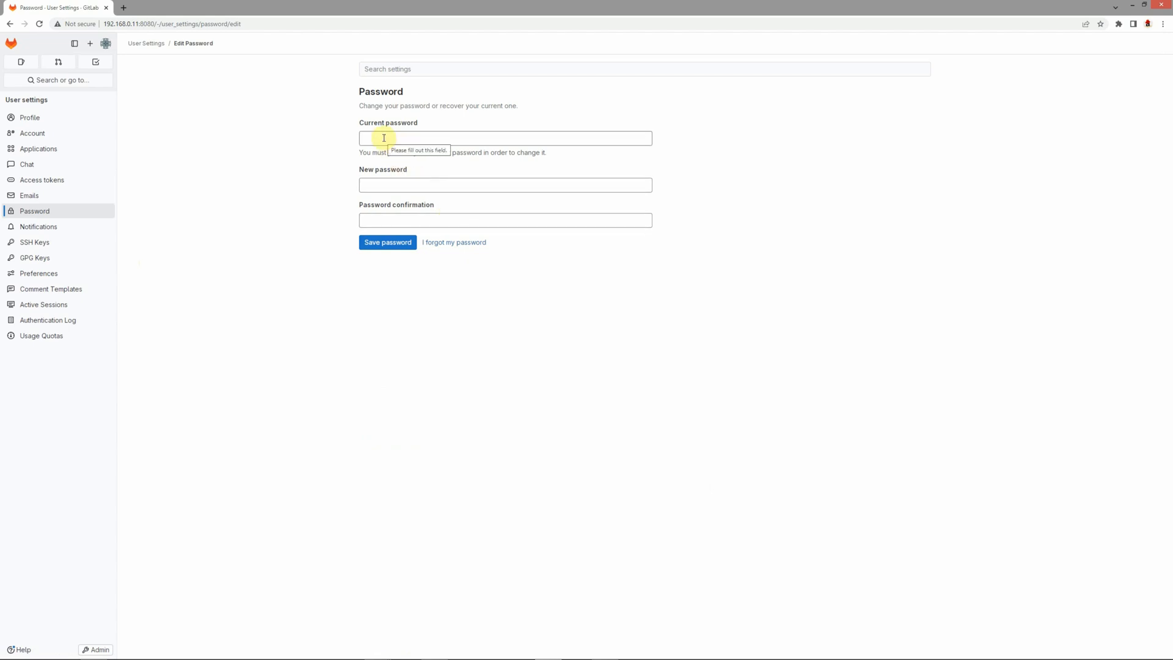
mouse_move(1144, 154)
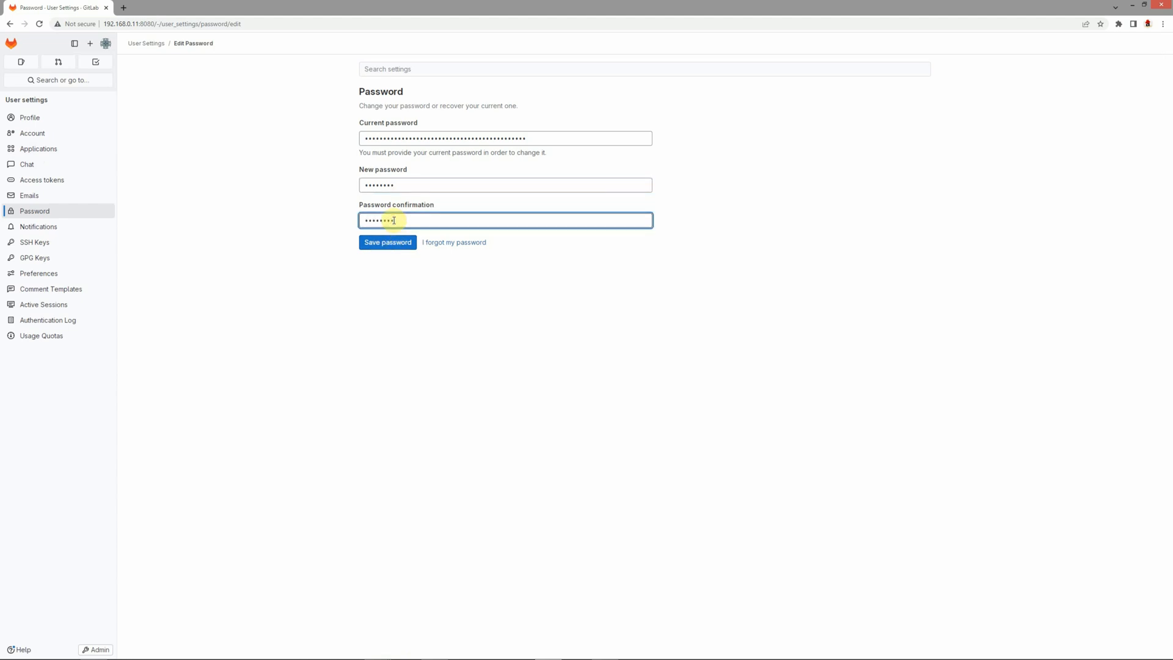
click(388, 242)
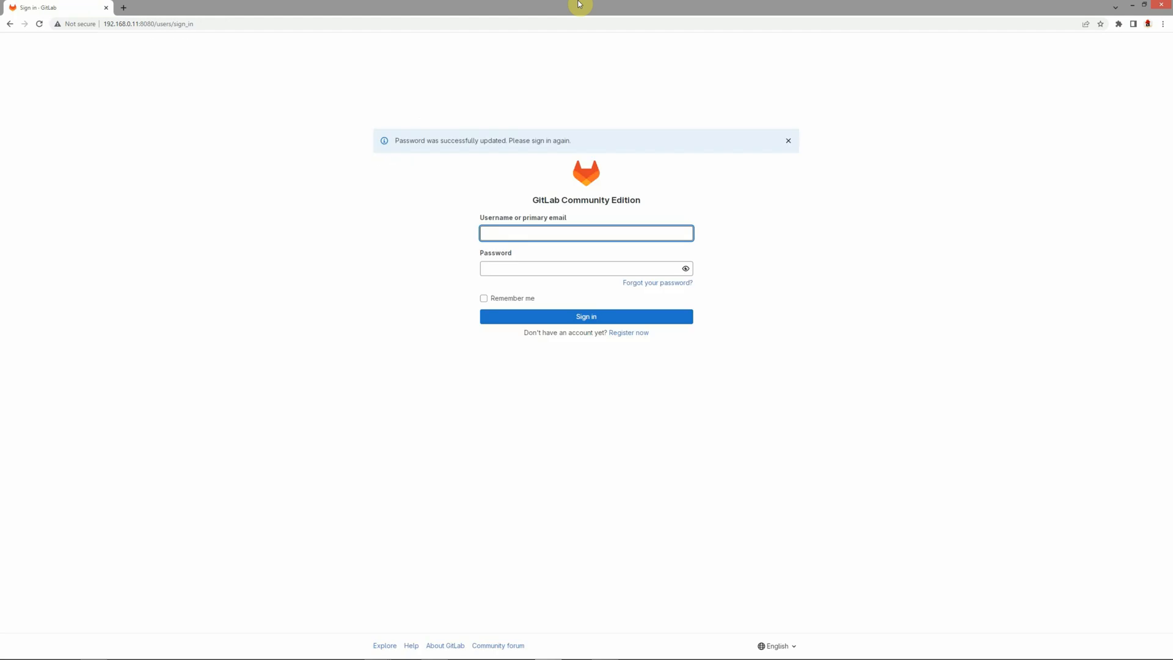